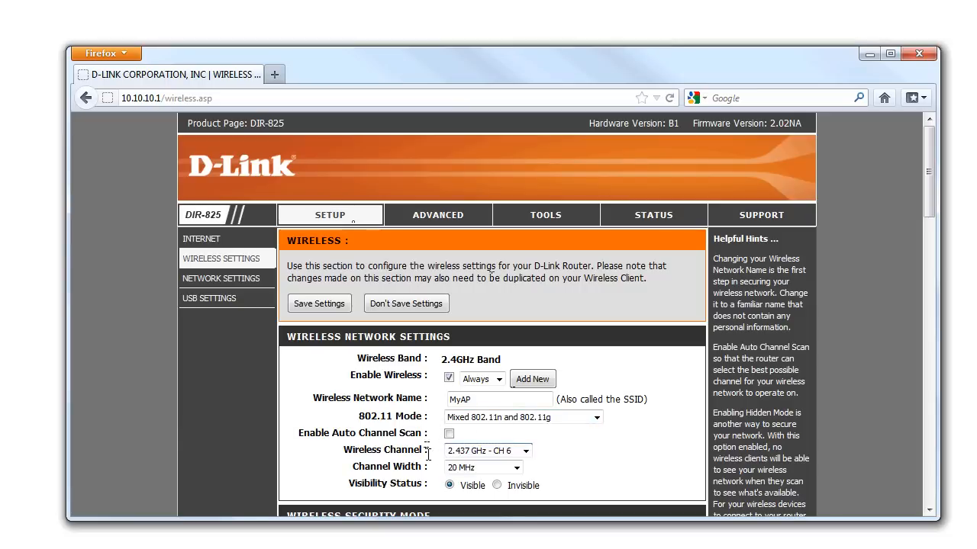
Review the available wireless channel options and keep channel CH 6.
click(525, 450)
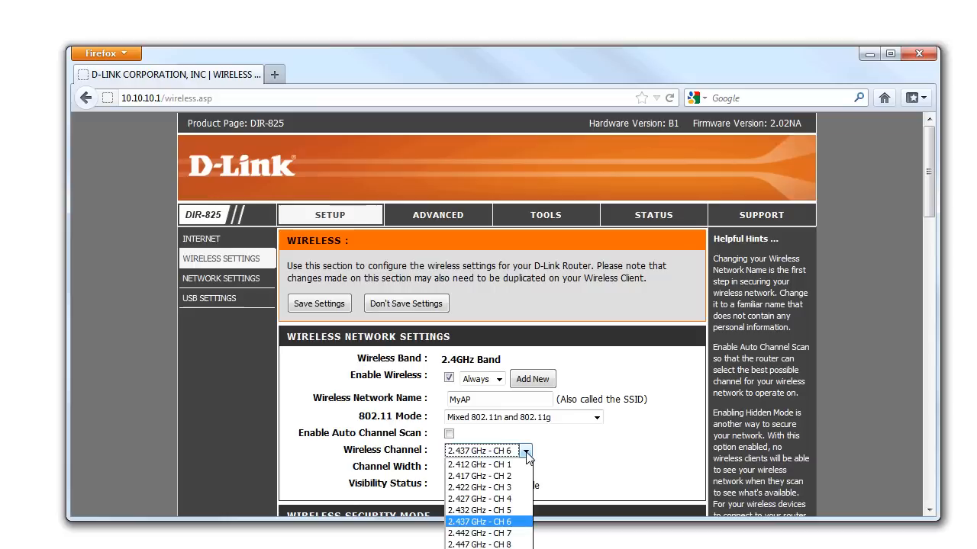
mouse_move(530, 461)
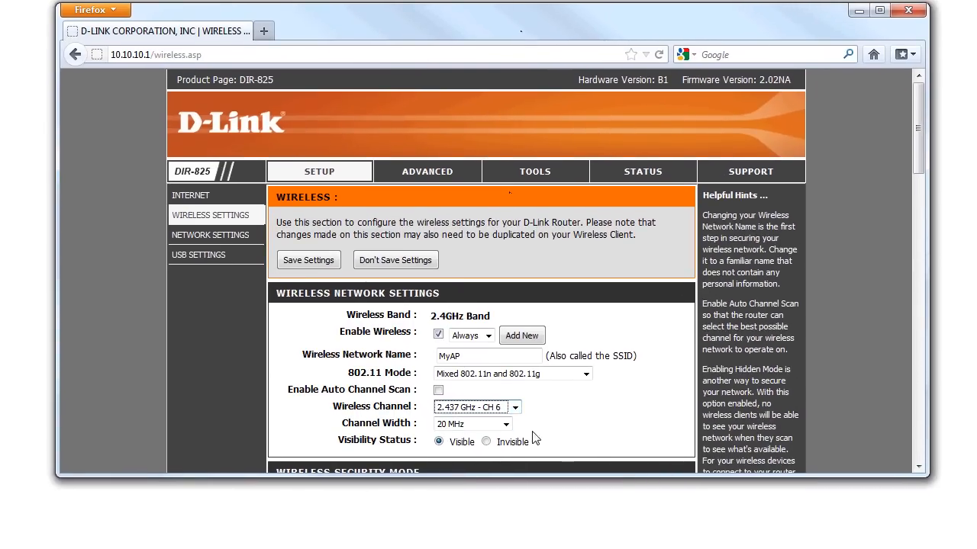
click(476, 406)
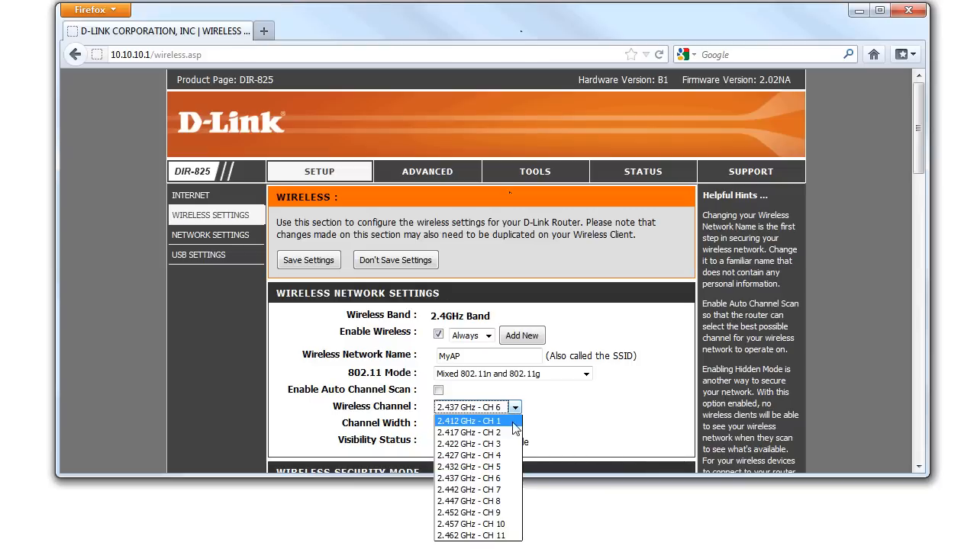
click(469, 479)
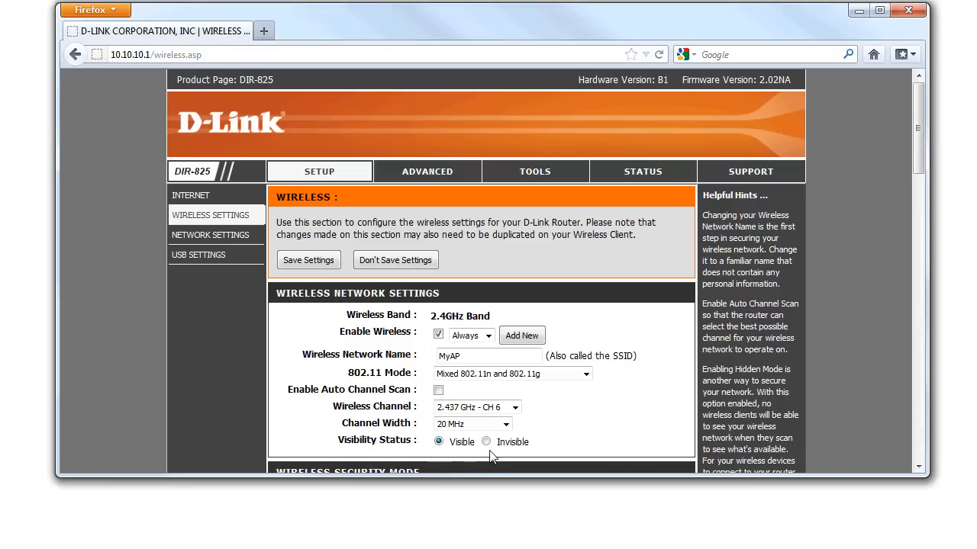
Set Visibility Status to Invisible and select the network name MyAP for editing.
click(487, 443)
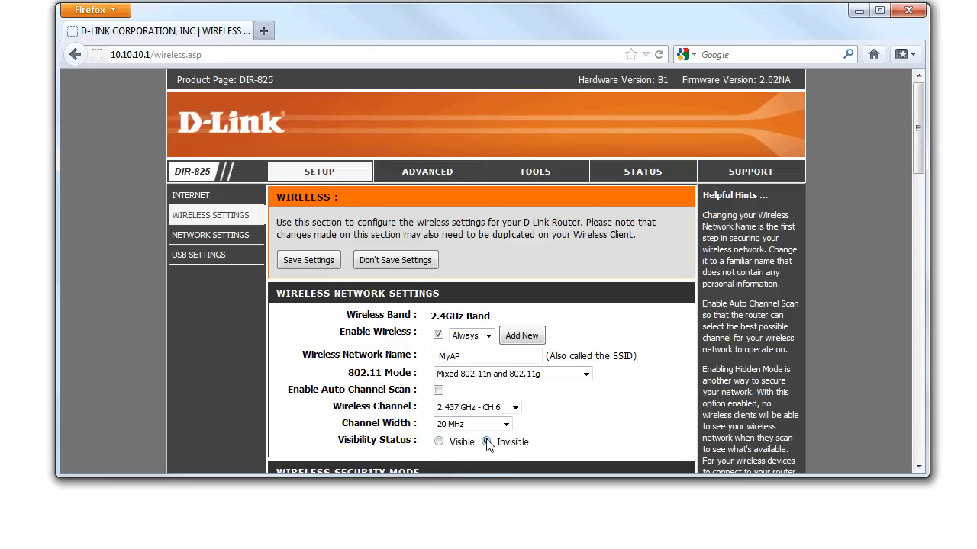
click(487, 442)
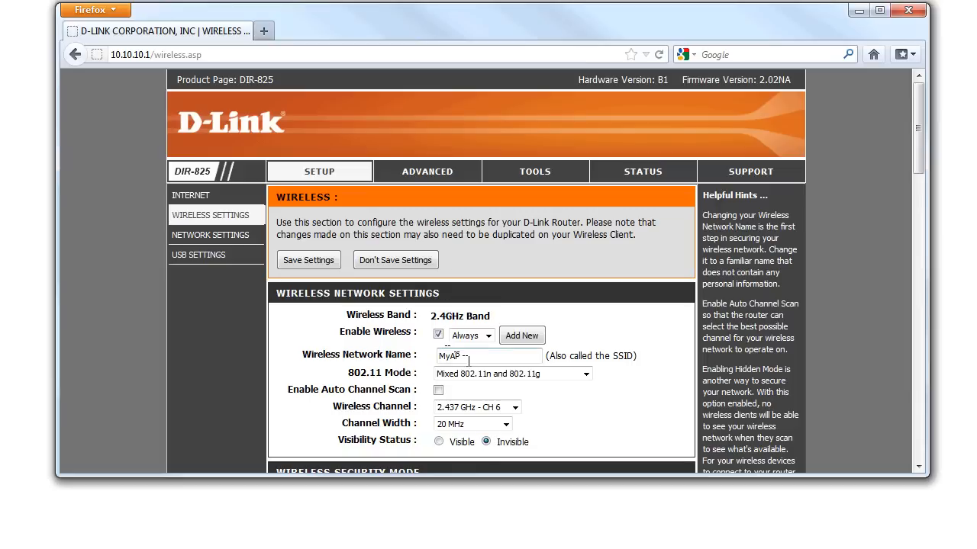
double_click(449, 356)
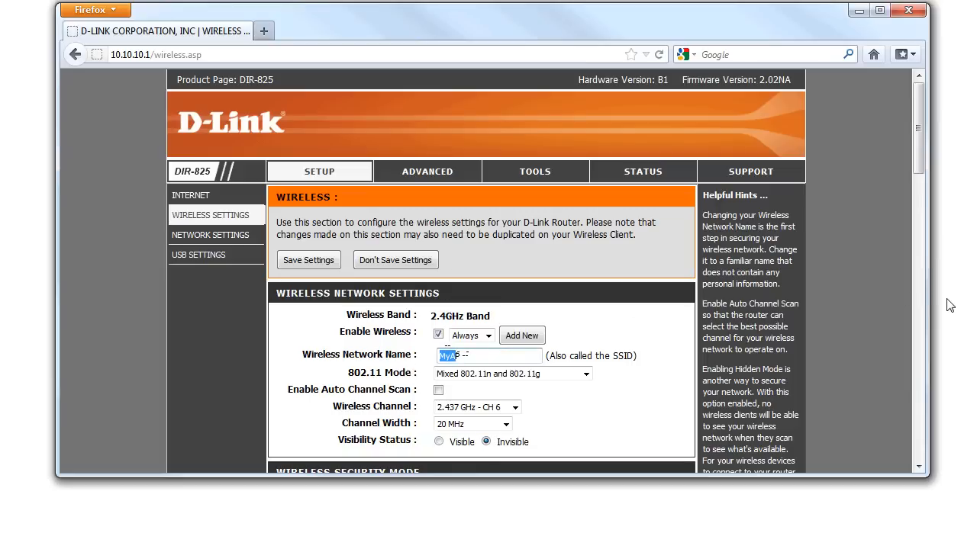